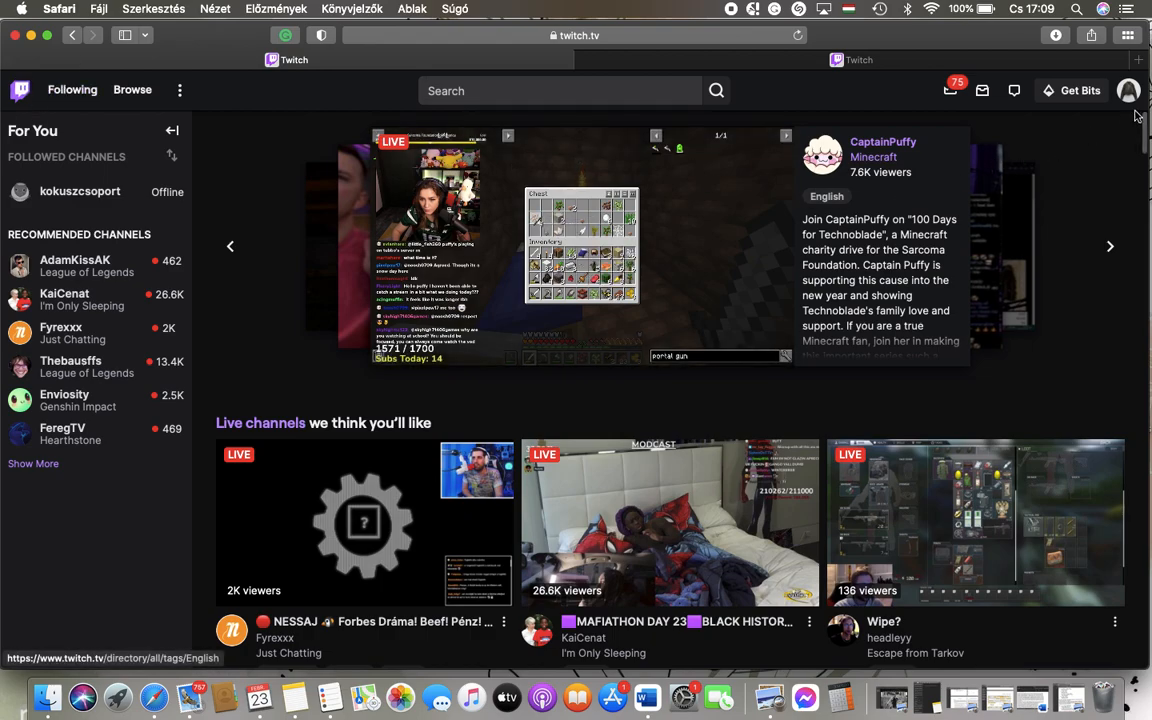
# Go to the Channel settings page via the profile avatar menu
pyautogui.click(1128, 90)
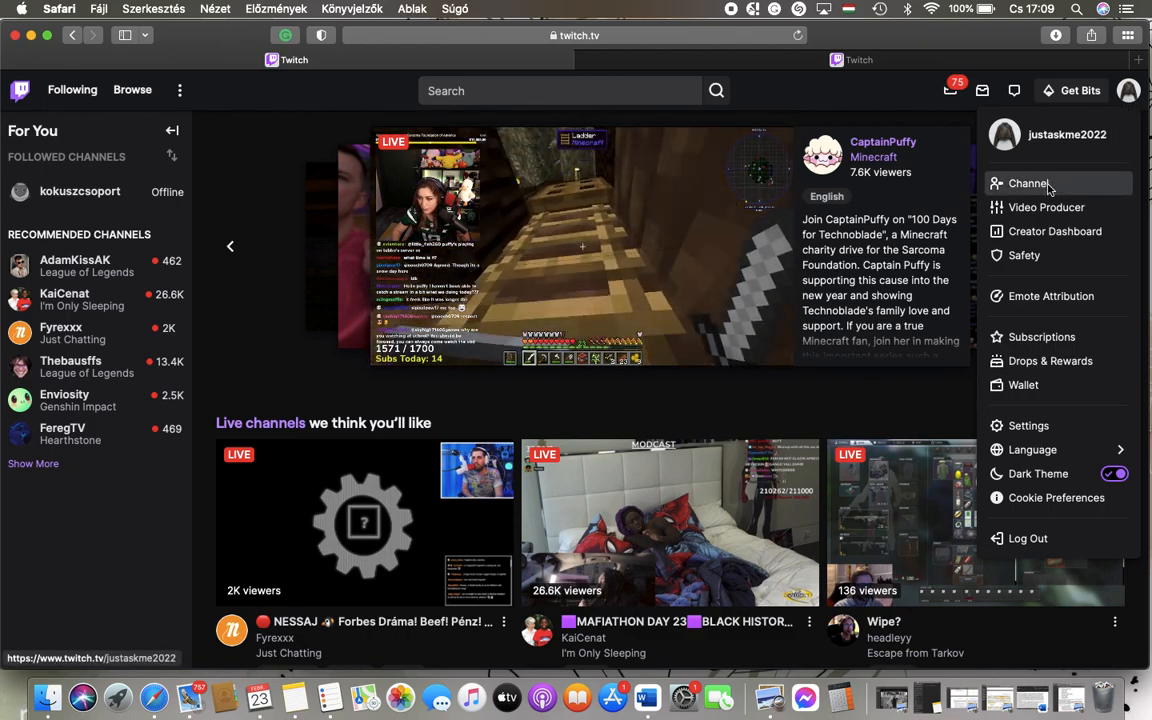
pyautogui.click(1028, 183)
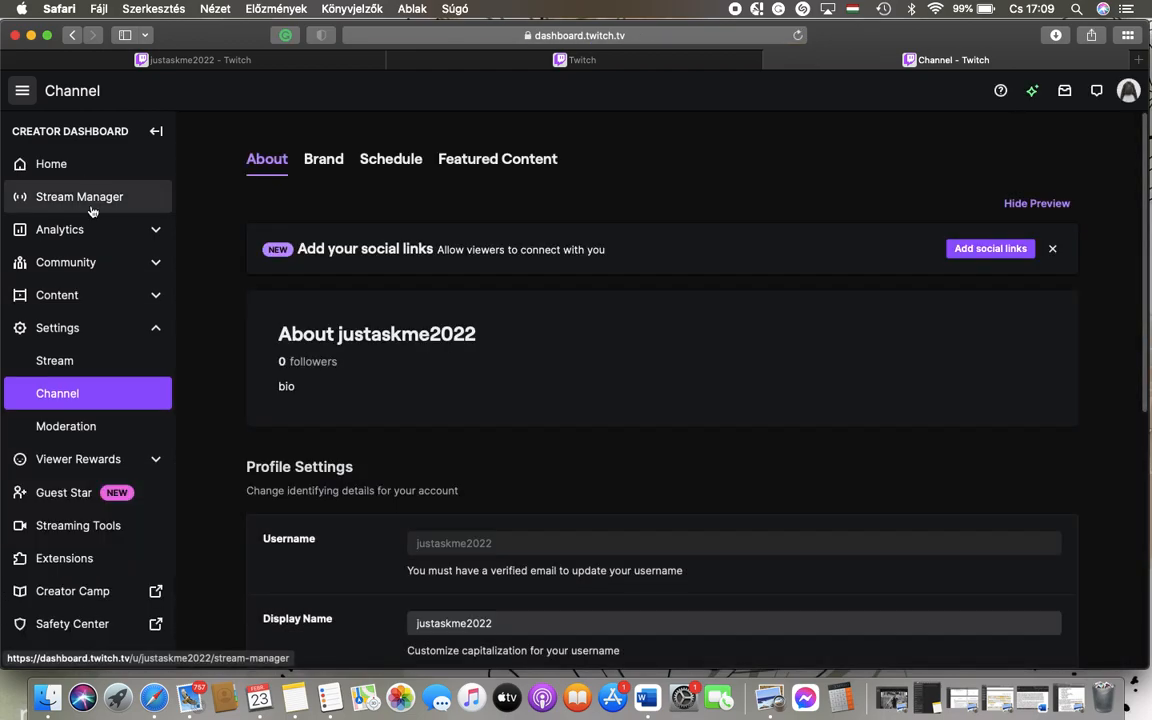
# Open Stream Manager from the Creator Dashboard sidebar
pyautogui.click(79, 196)
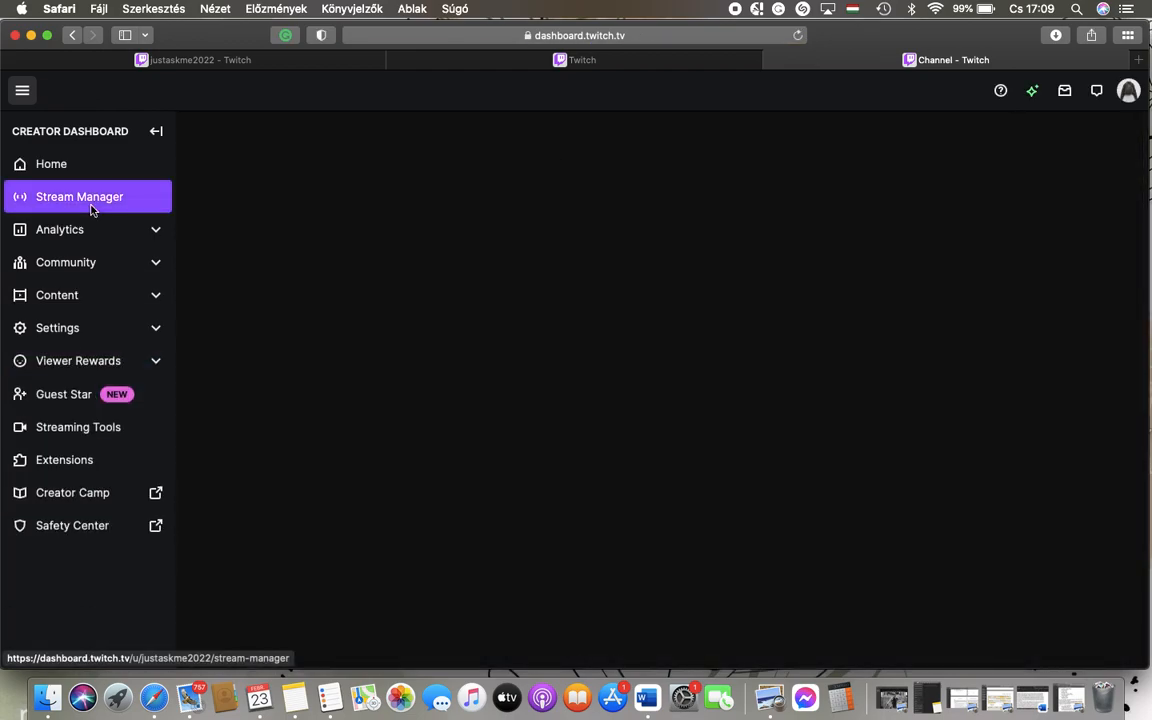
pyautogui.click(79, 196)
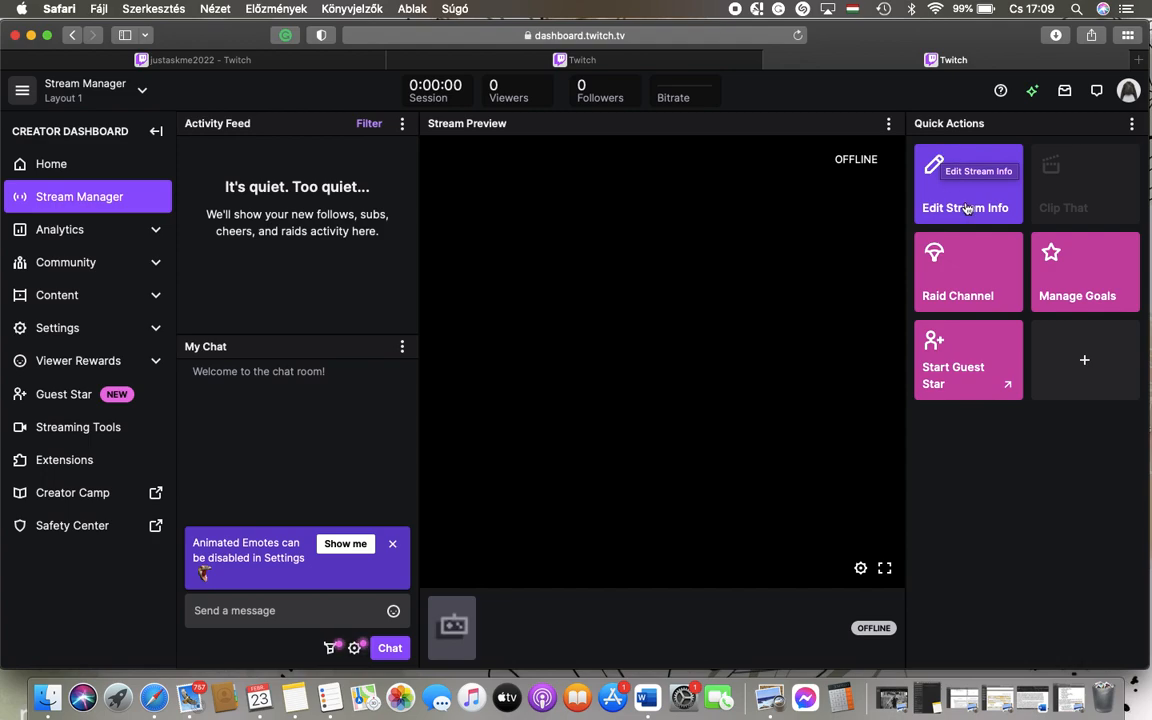
# Set the stream title to 'title' in Edit Stream Info and save it
pyautogui.click(965, 207)
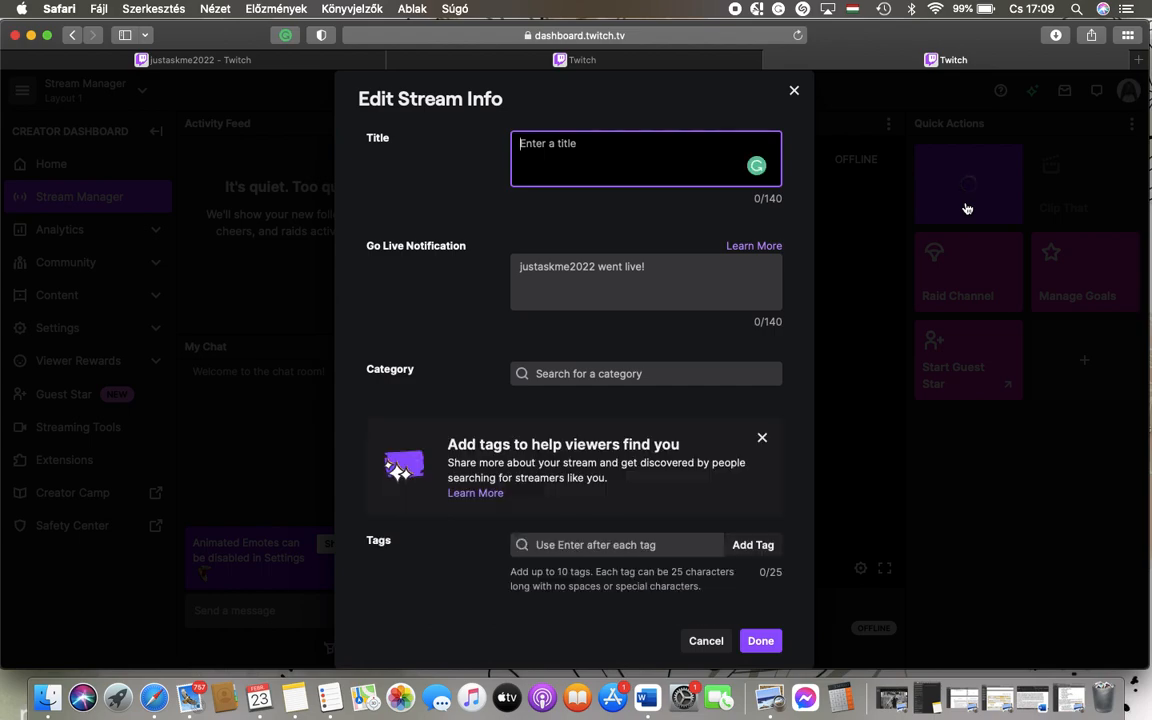
pyautogui.write('titl')
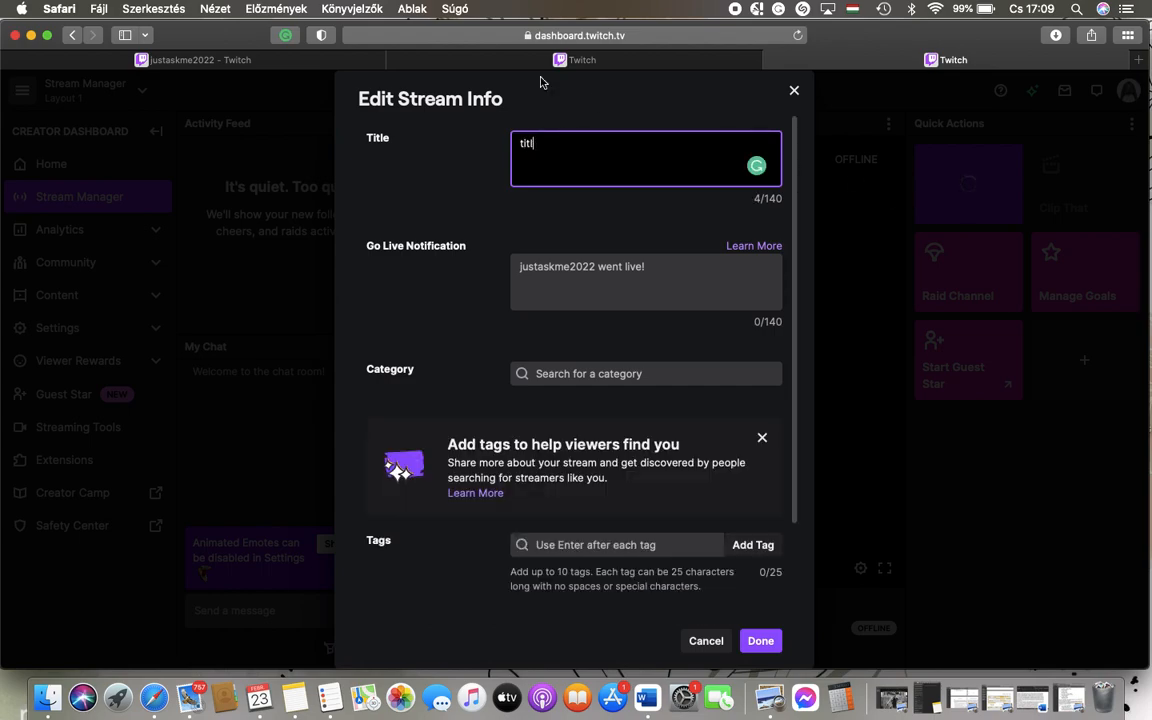
pyautogui.write('e')
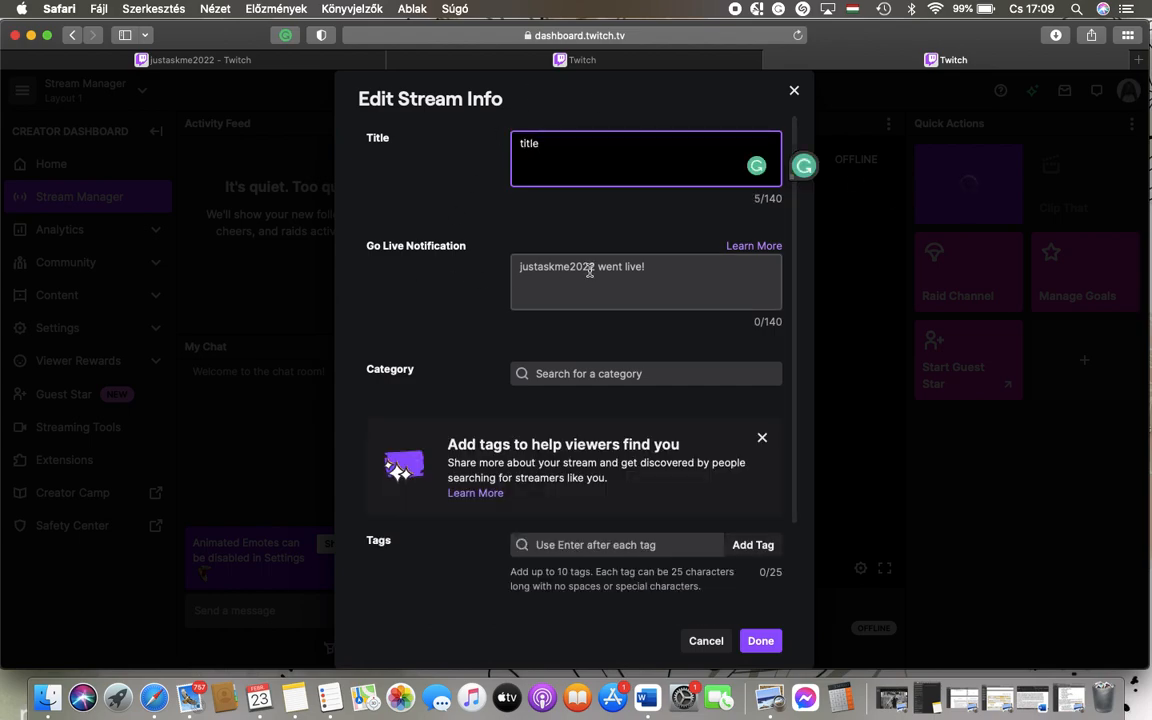
pyautogui.scroll(-3)
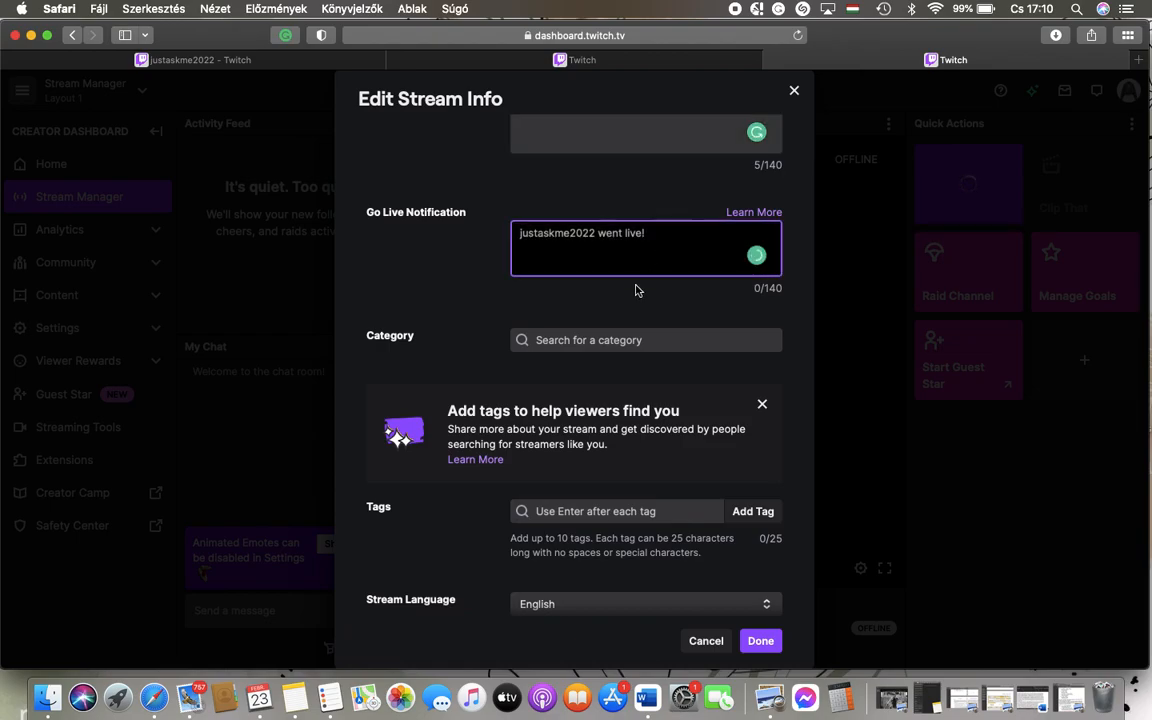
pyautogui.scroll(-3)
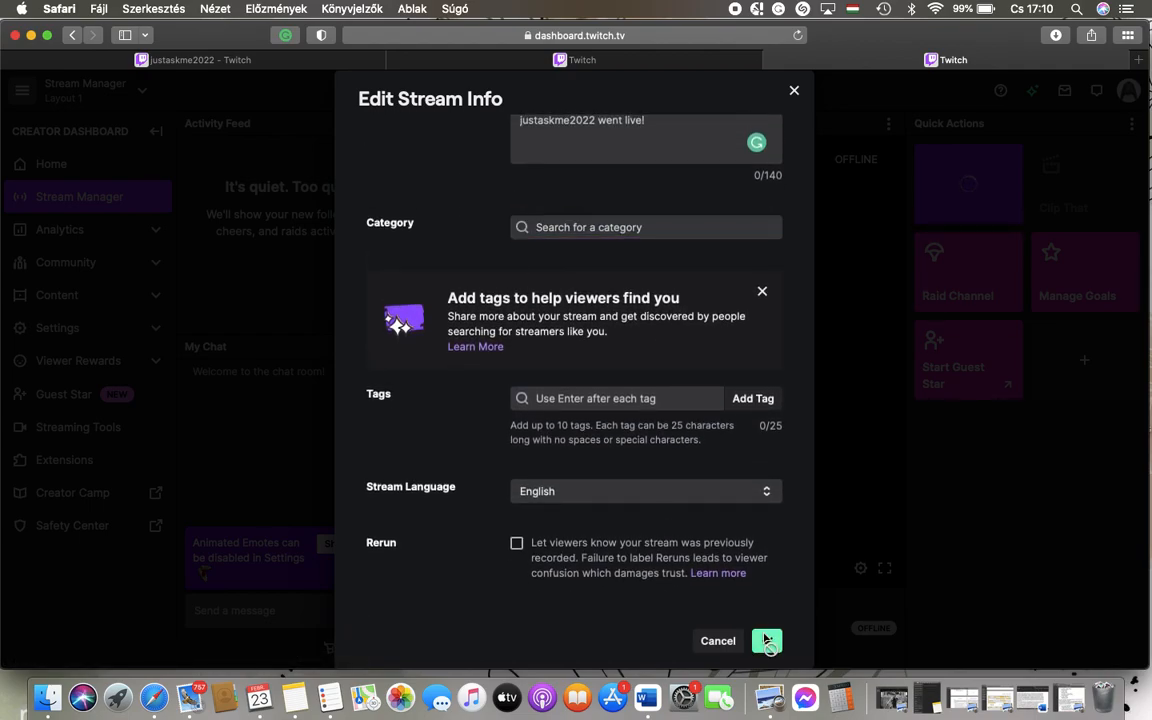
pyautogui.click(767, 640)
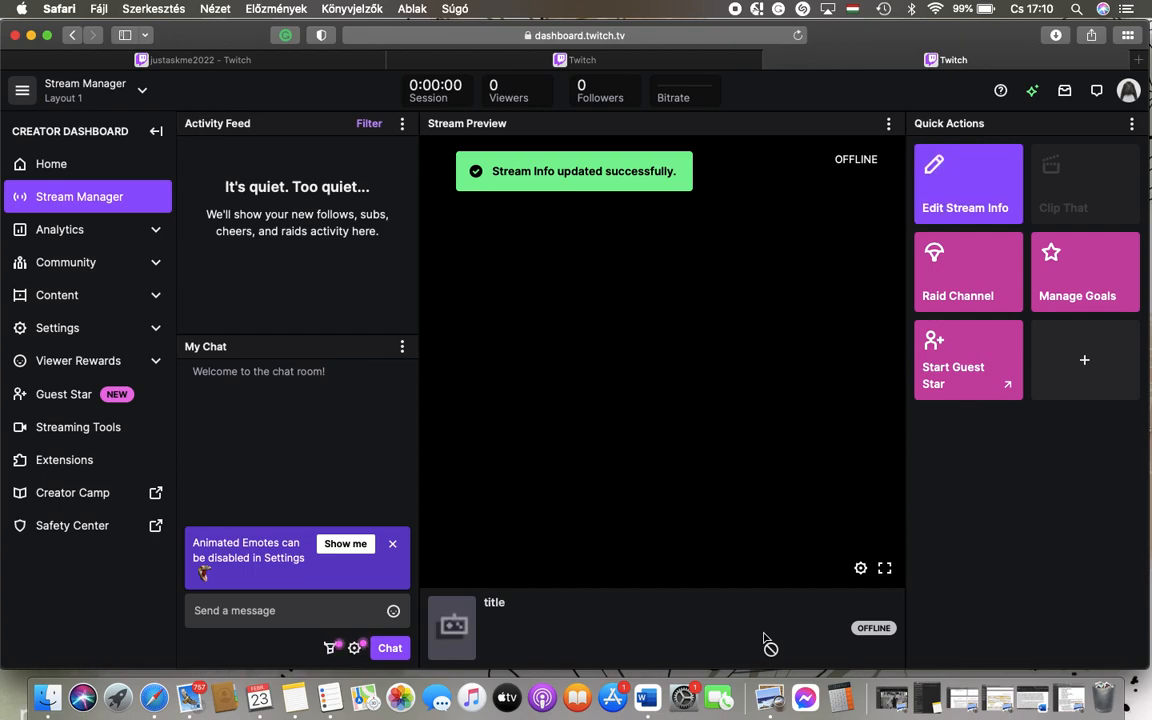
pyautogui.moveTo(813, 32)
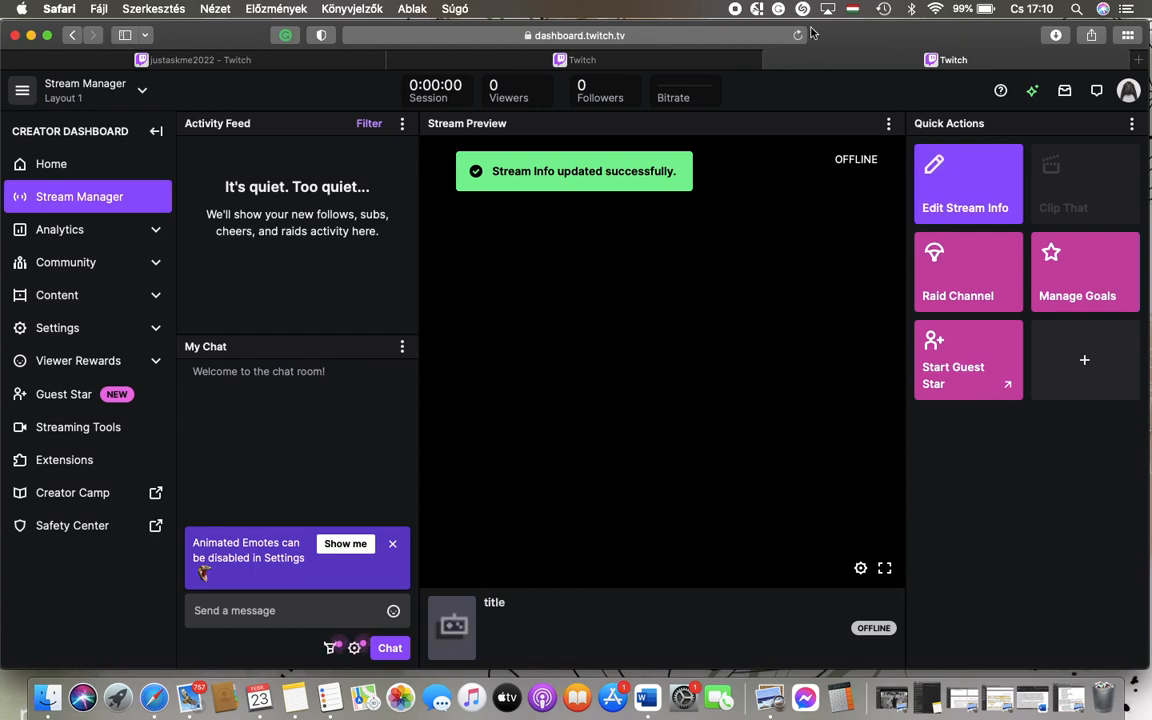